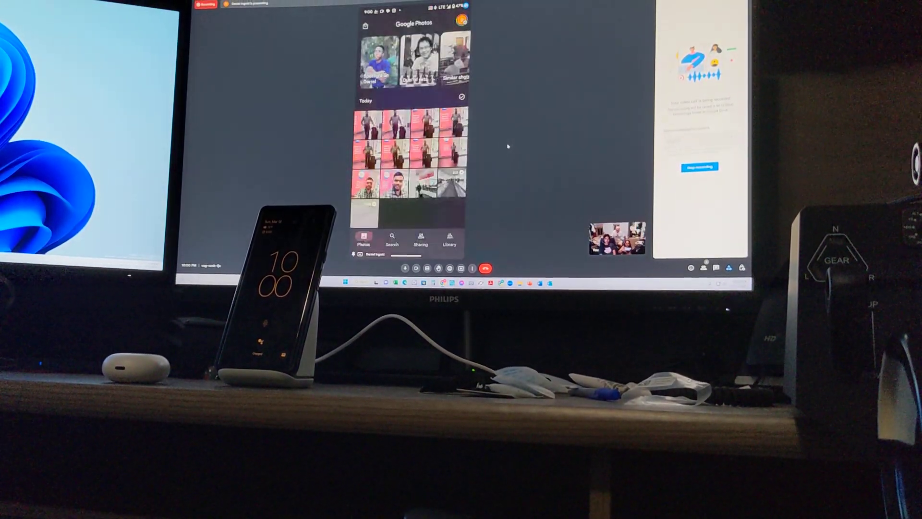
{"action": "scroll", "scroll_direction": "down", "scroll_amount": 3}
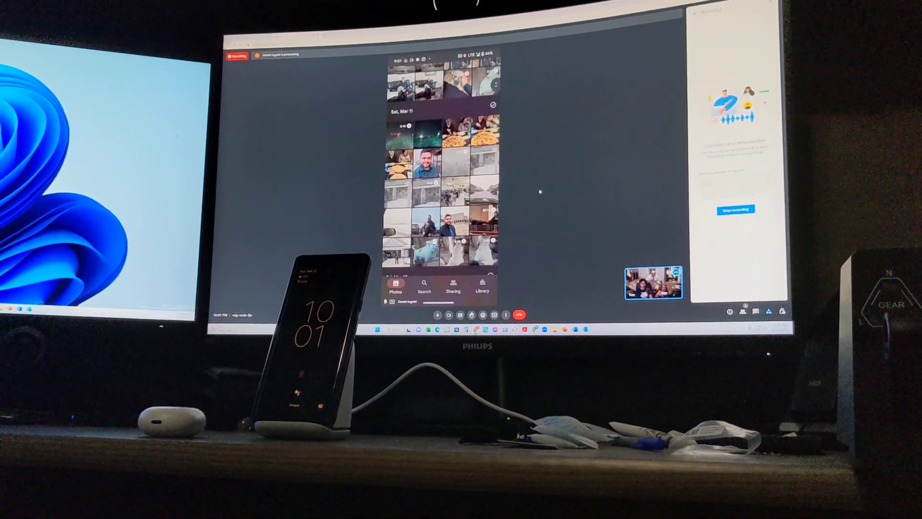
{"action": "scroll", "scroll_direction": "down", "scroll_amount": 3}
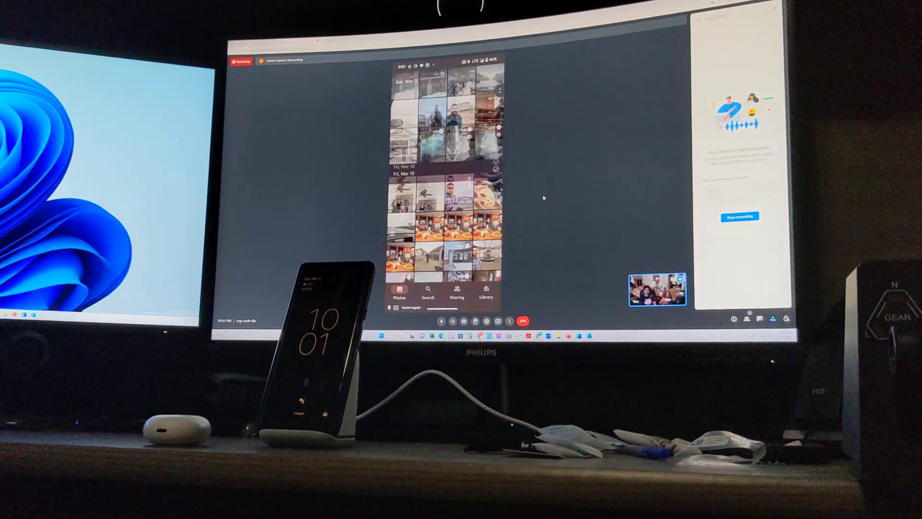